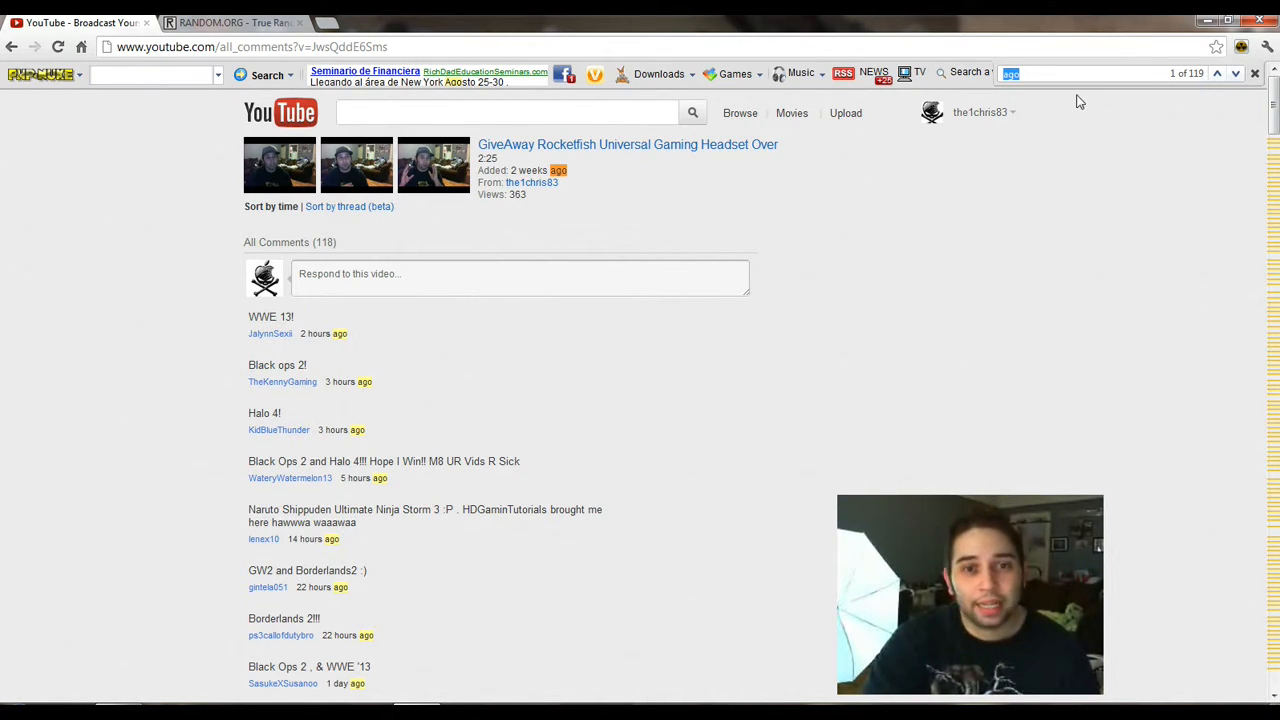
pyautogui.moveTo(604, 184)
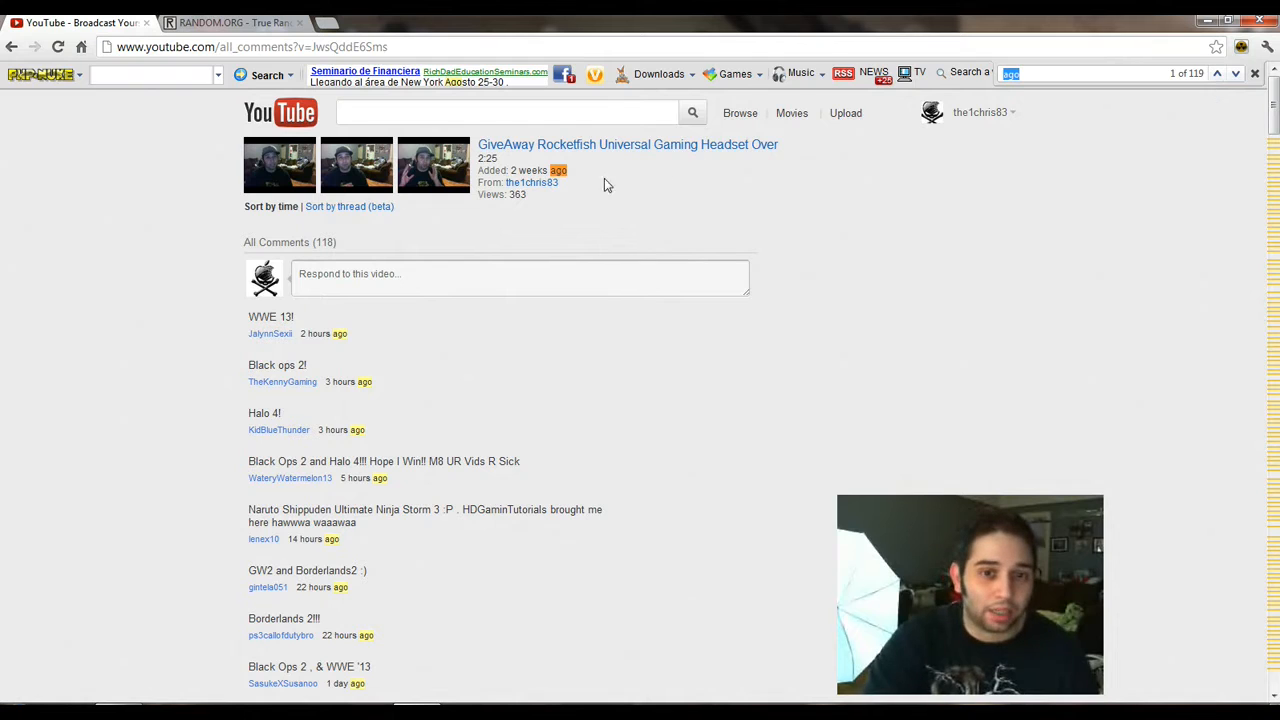
pyautogui.moveTo(564, 164)
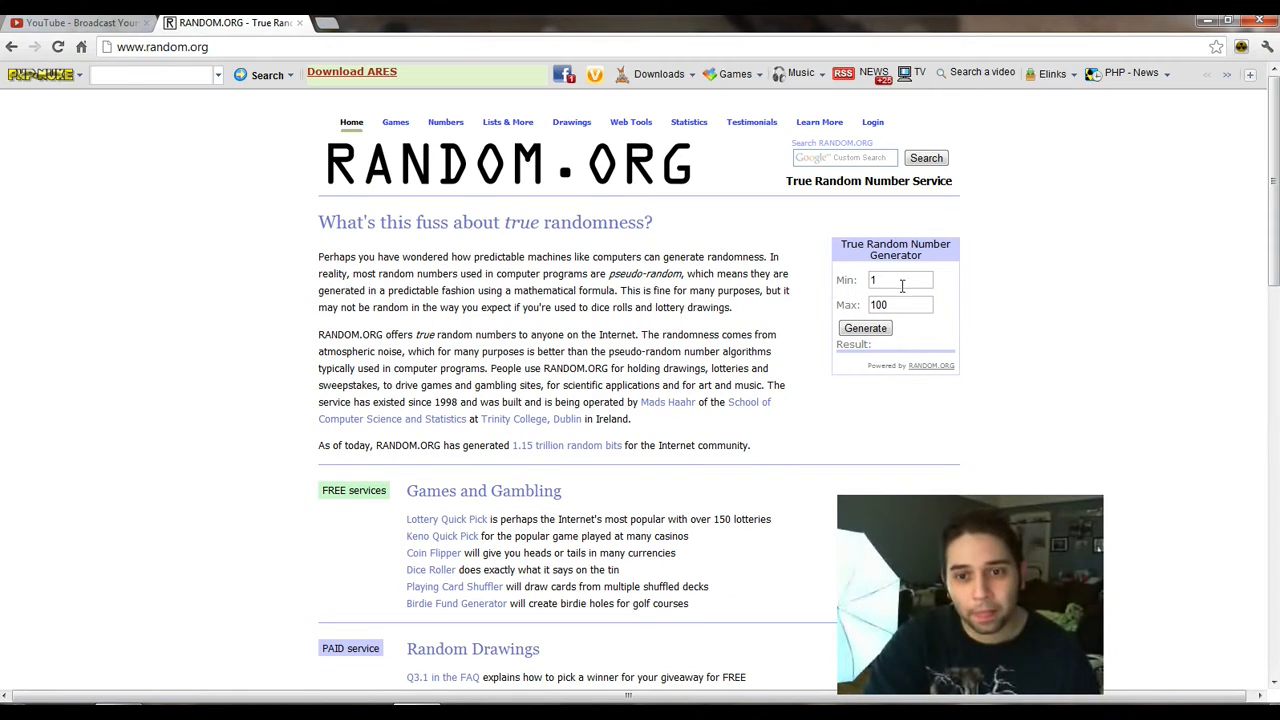
# Generate a true random number between 1 and 118 on RANDOM.ORG, drawing 23.
pyautogui.write('1')
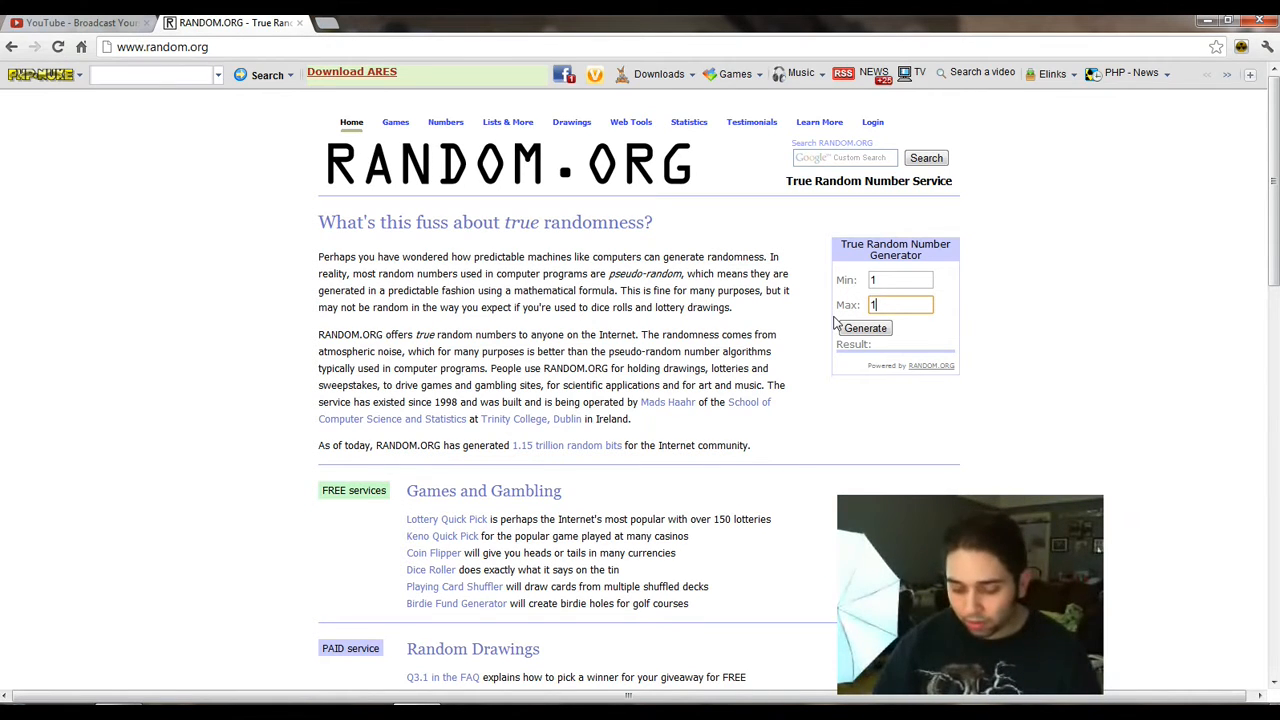
pyautogui.write('19')
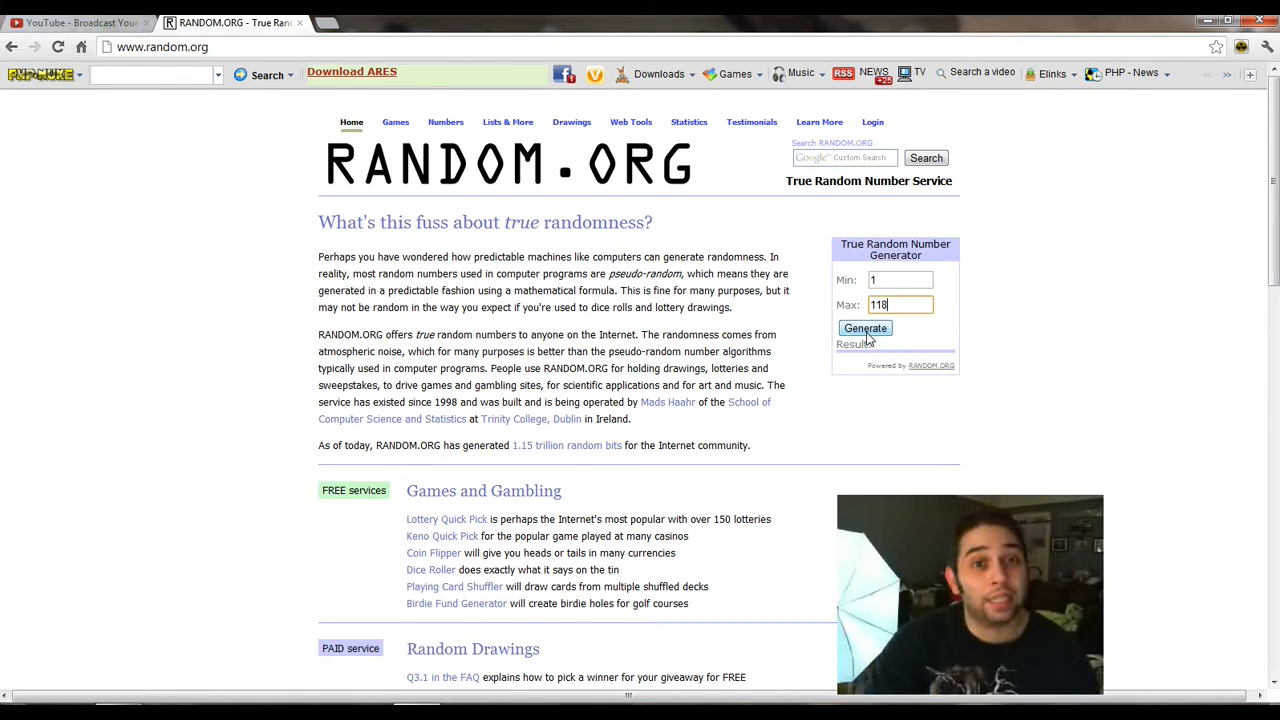
pyautogui.click(864, 328)
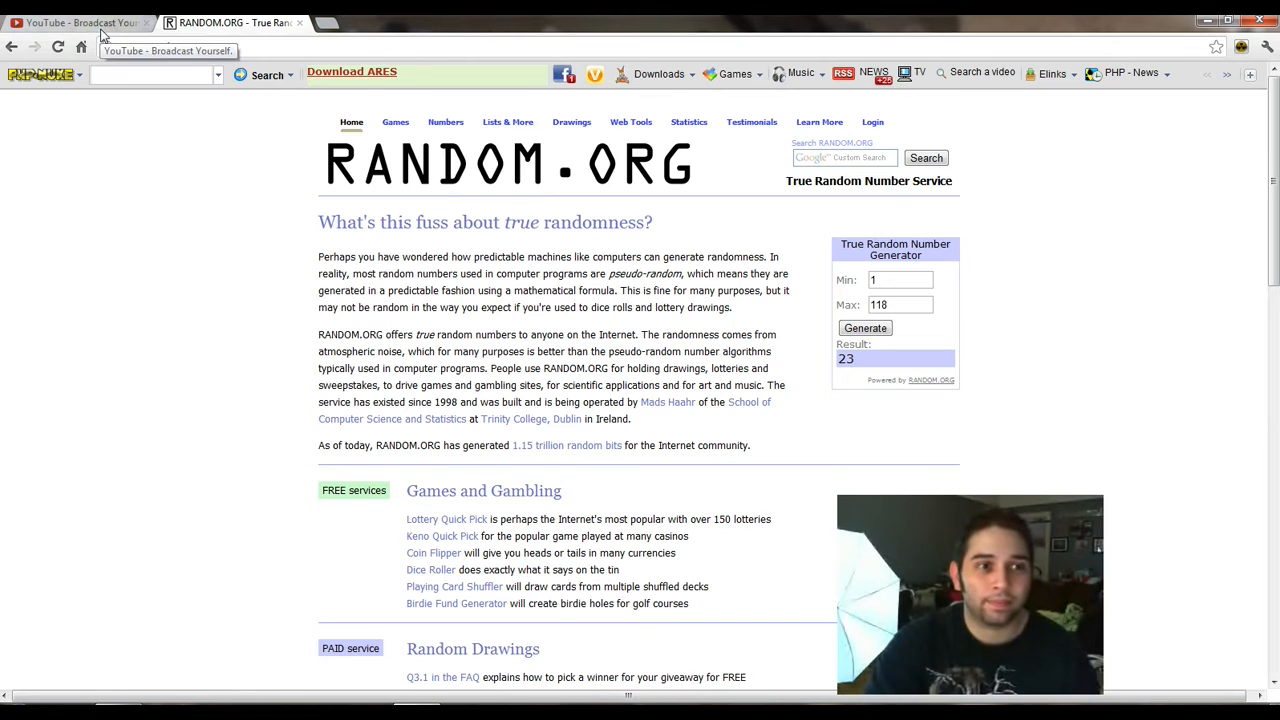
# Return to the giveaway video and advance the 'ago' find matches toward comment 24 of 119.
pyautogui.click(76, 22)
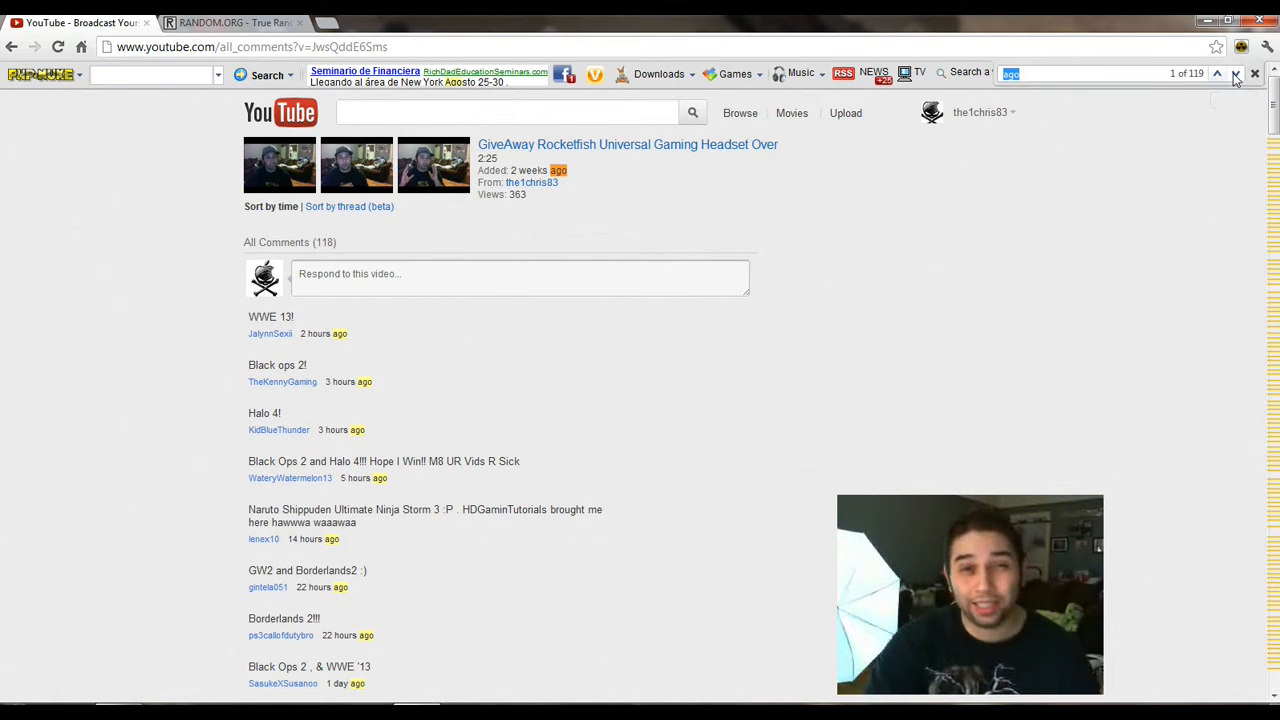
pyautogui.click(1216, 74)
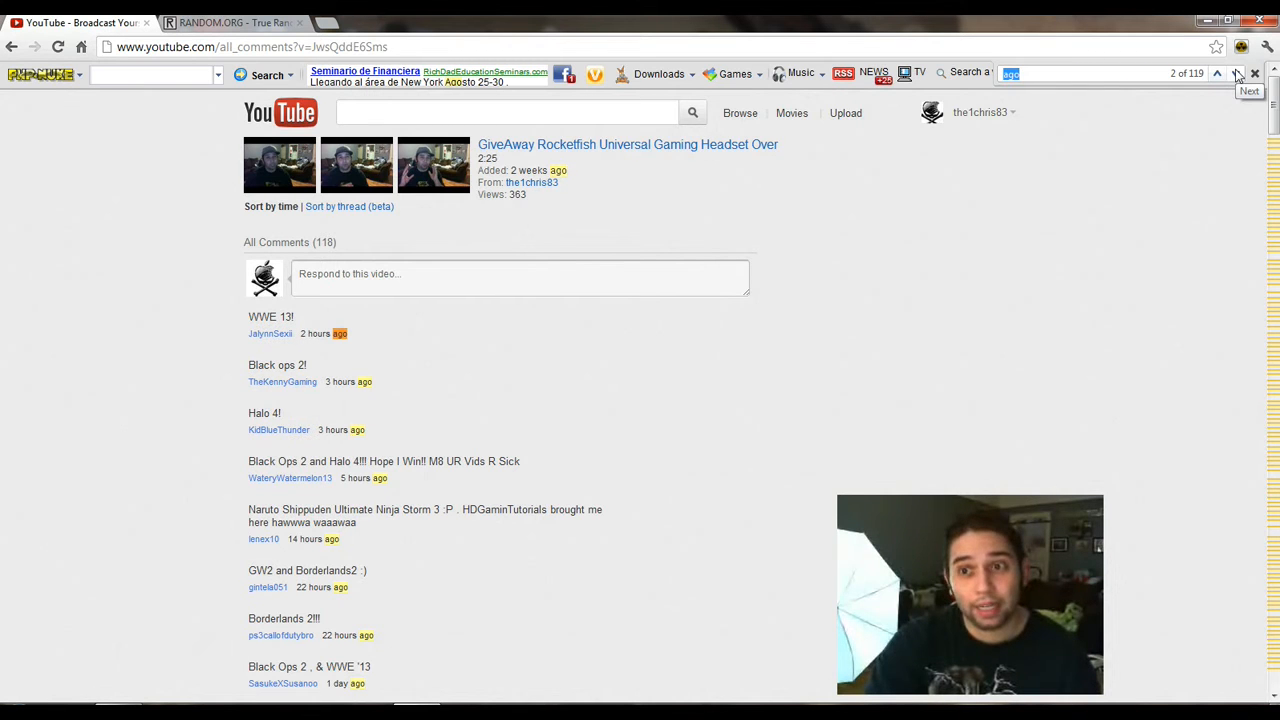
pyautogui.click(1236, 72)
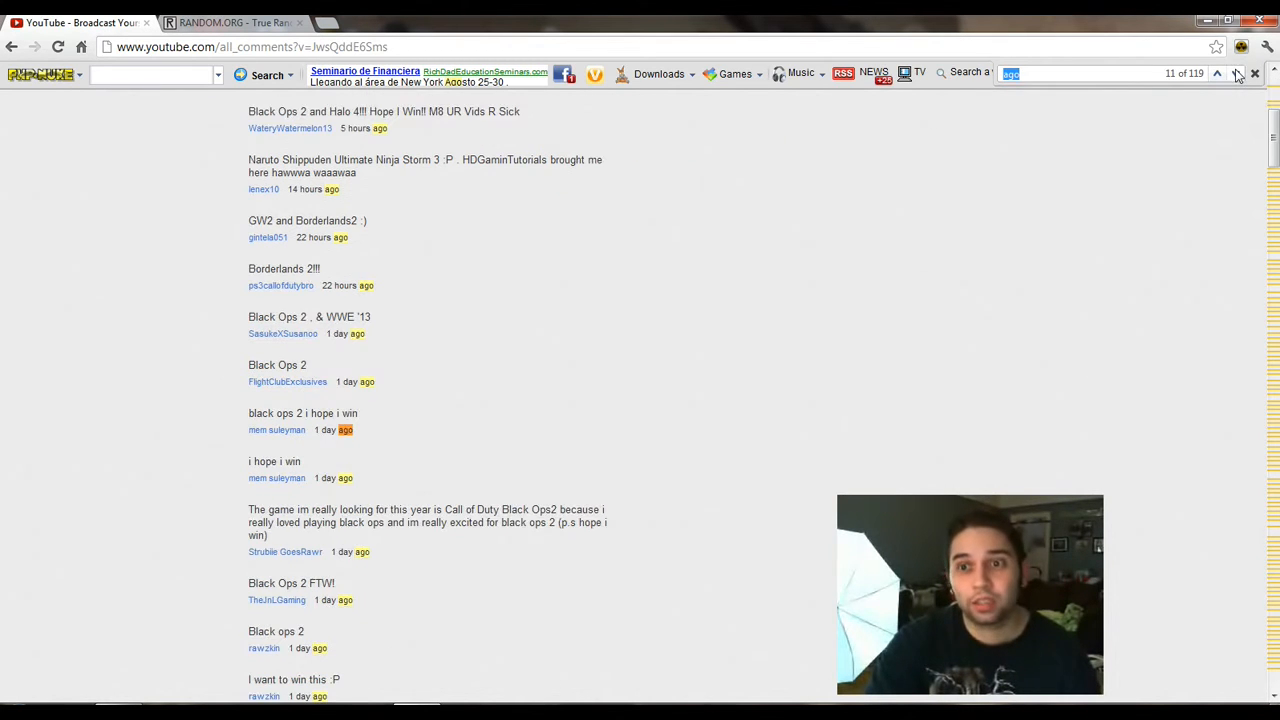
pyautogui.click(1236, 72)
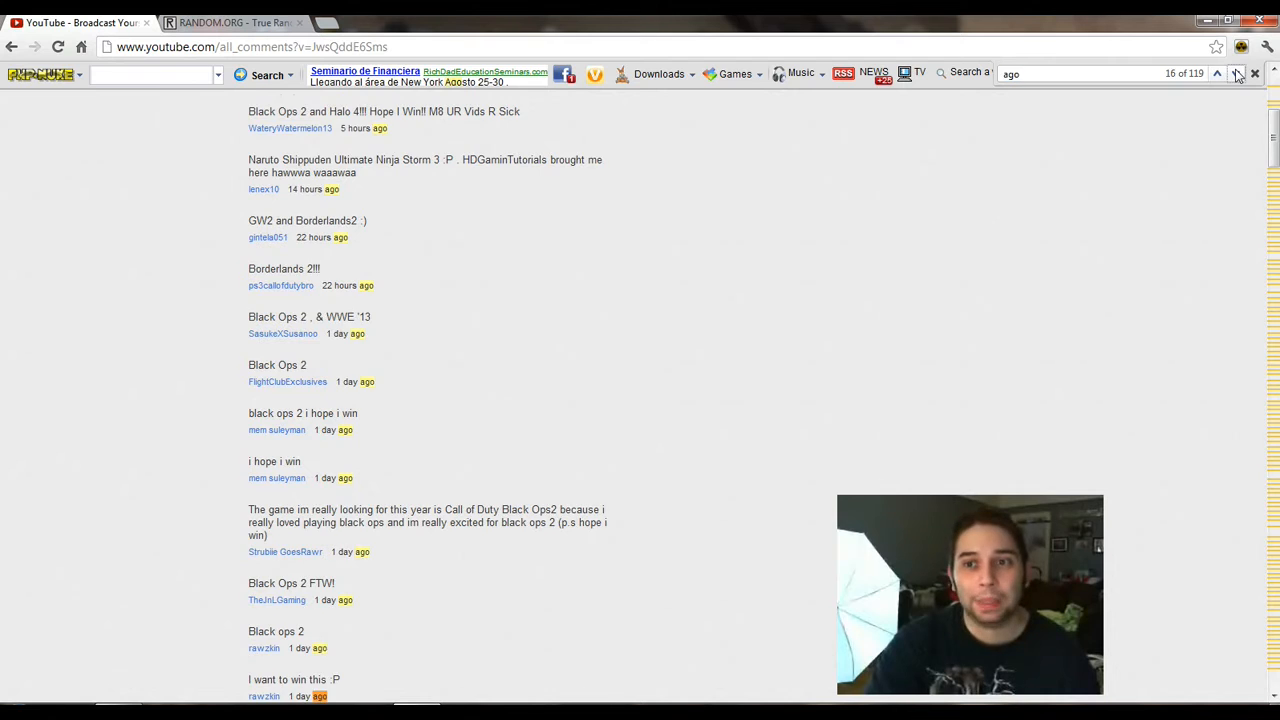
pyautogui.click(1236, 72)
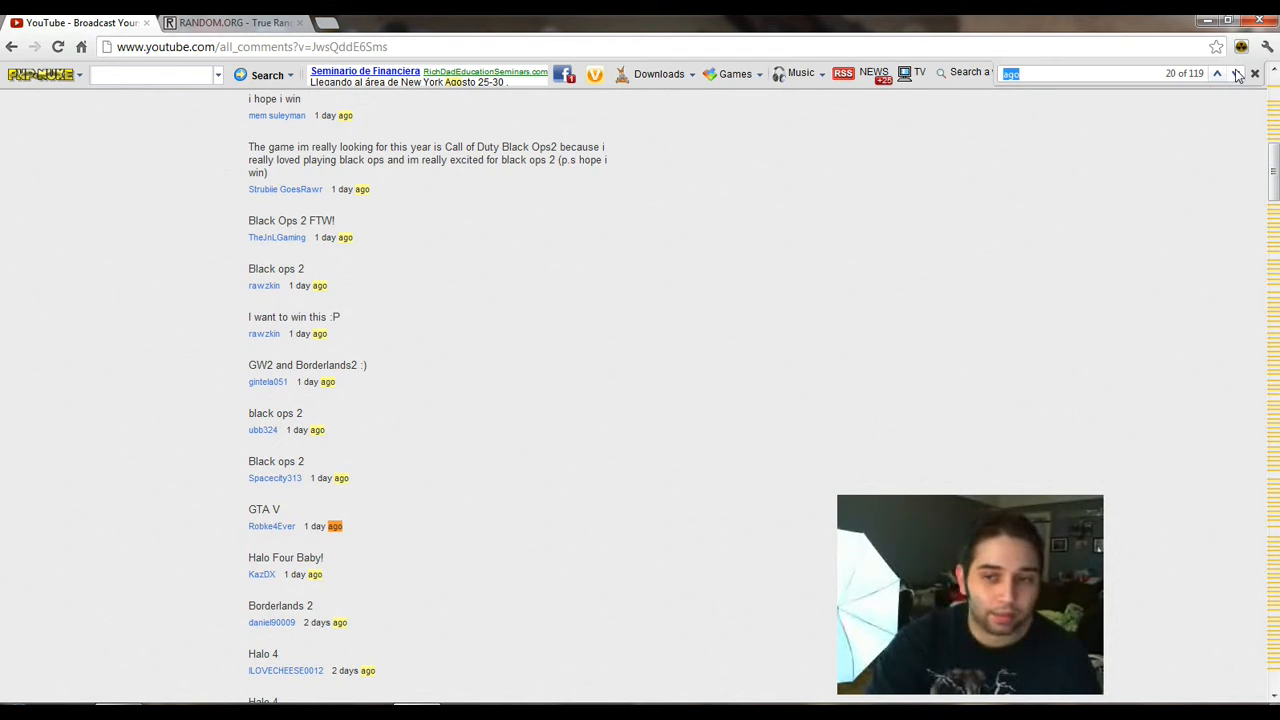
pyautogui.click(1236, 72)
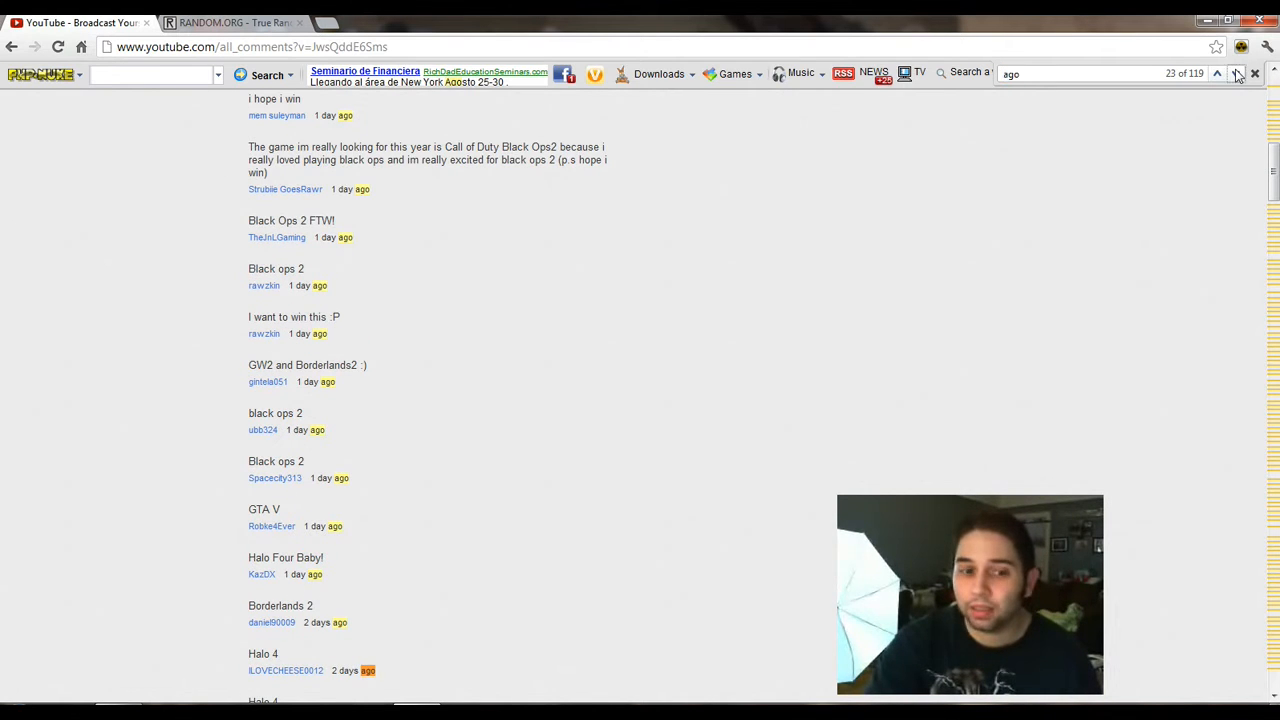
pyautogui.click(1236, 72)
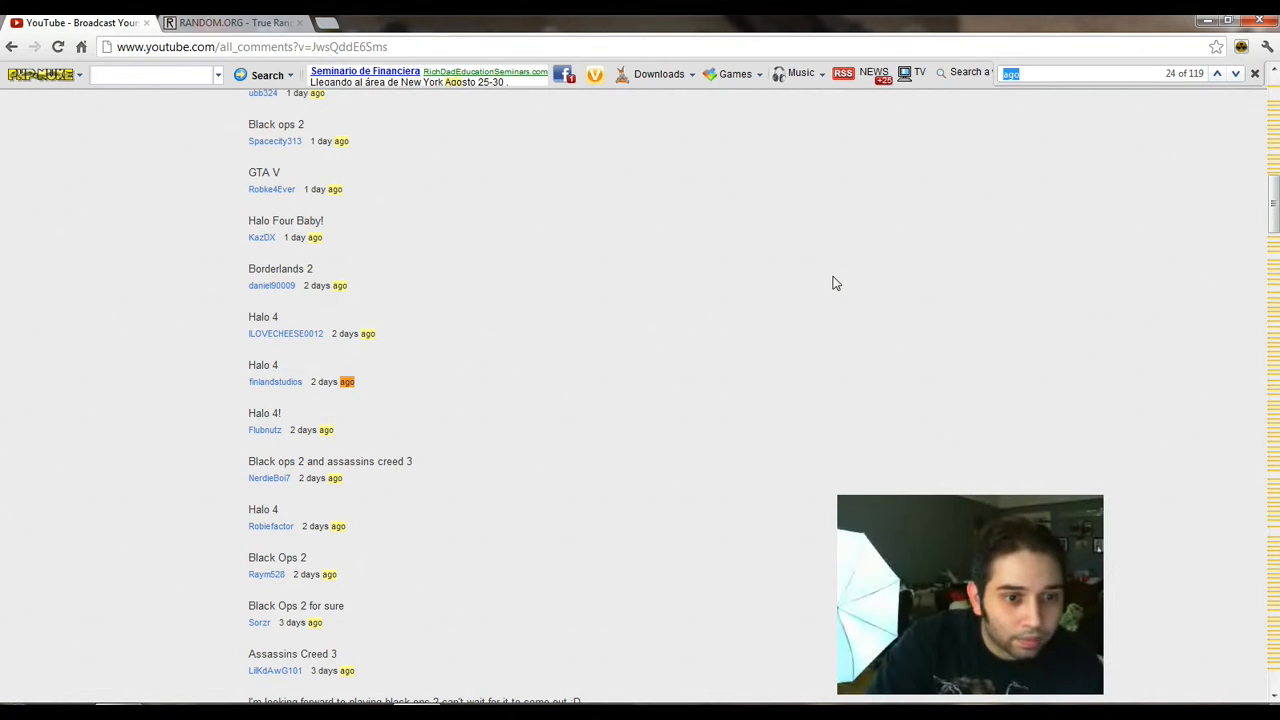
pyautogui.moveTo(828, 280)
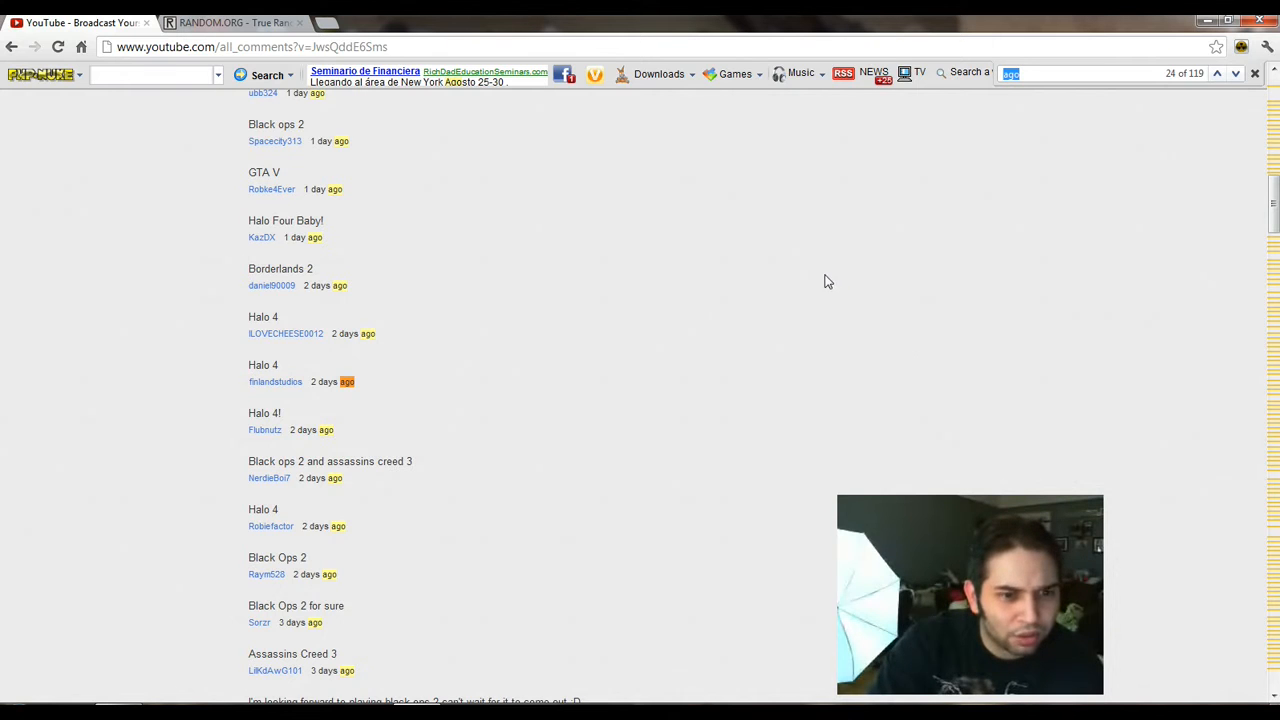
pyautogui.moveTo(444, 398)
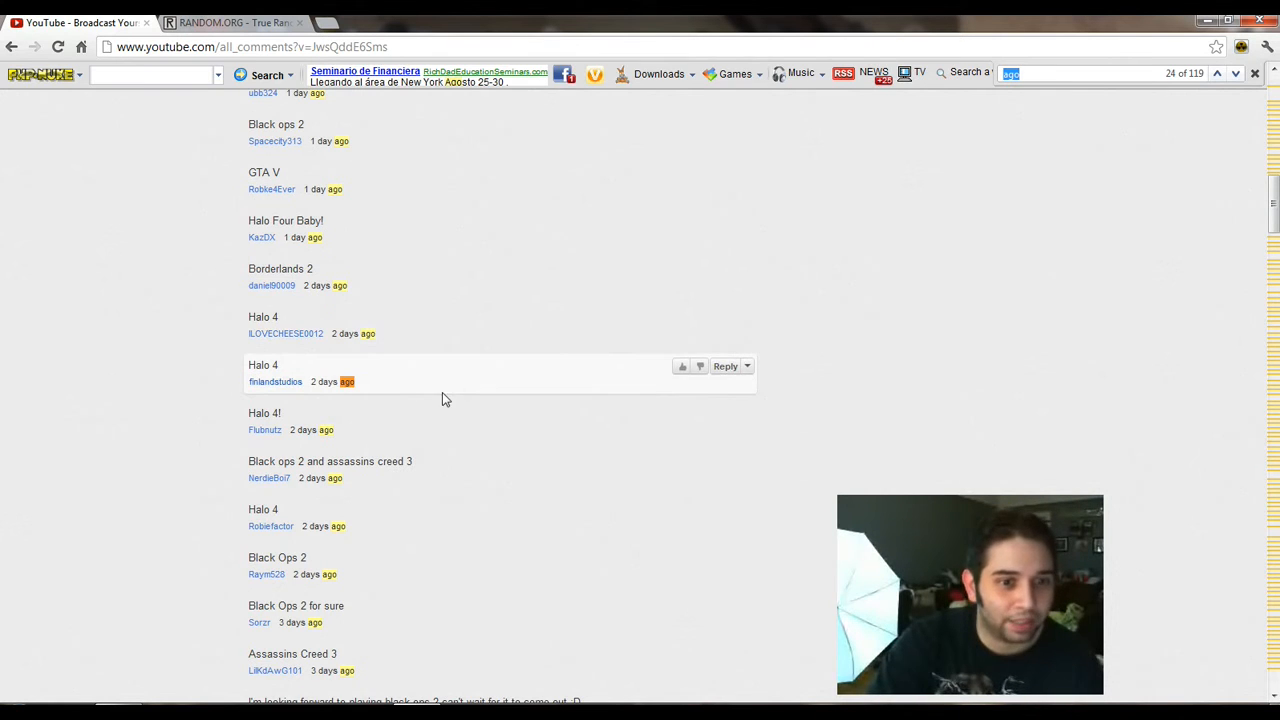
pyautogui.moveTo(492, 398)
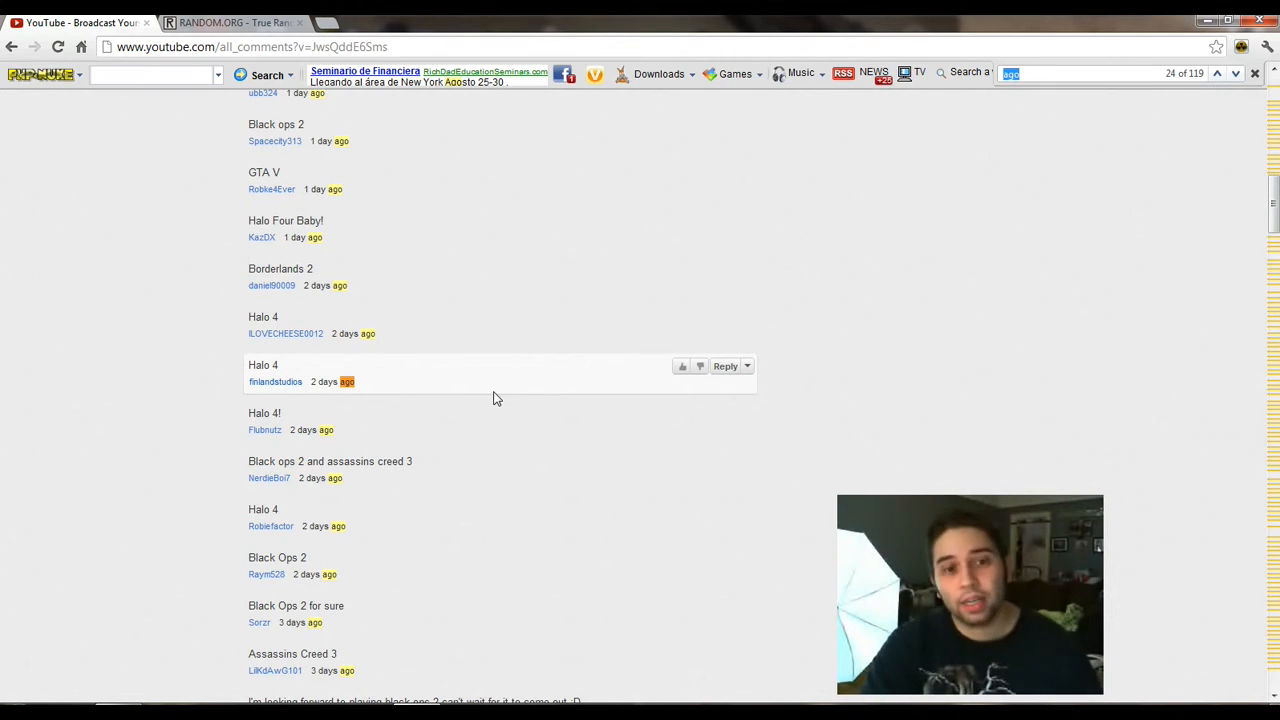
pyautogui.moveTo(510, 344)
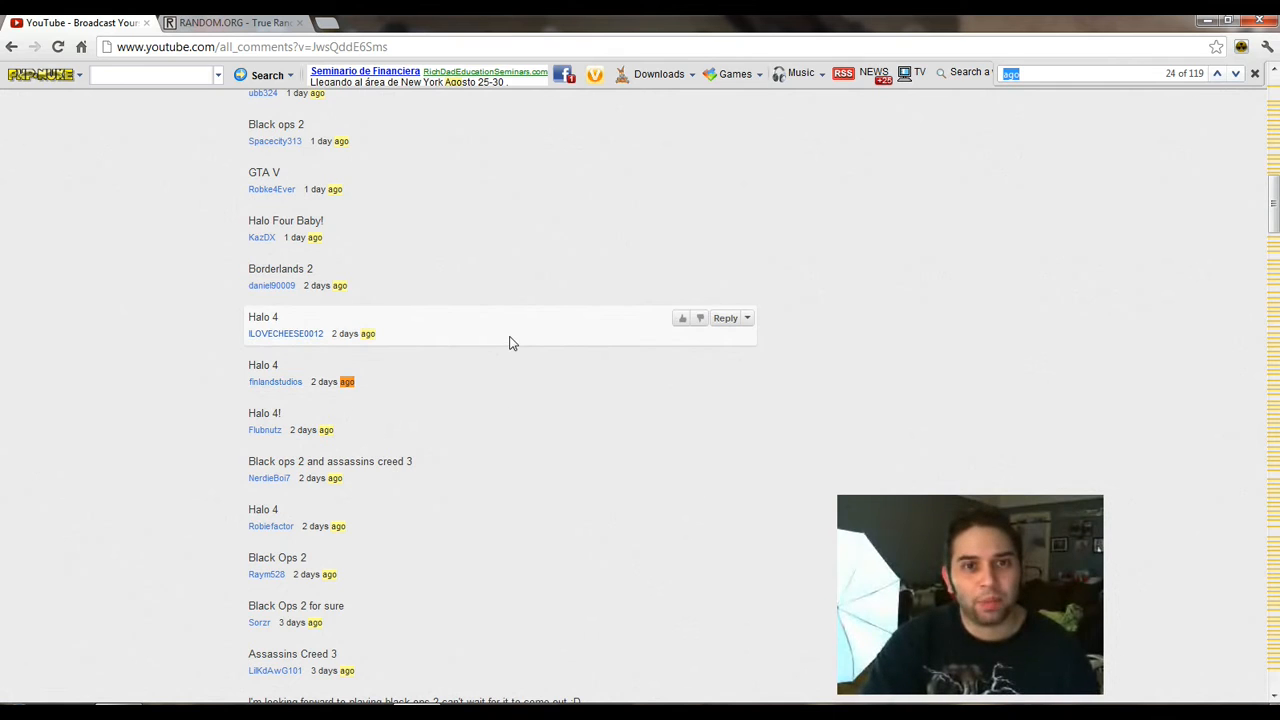
pyautogui.moveTo(302, 384)
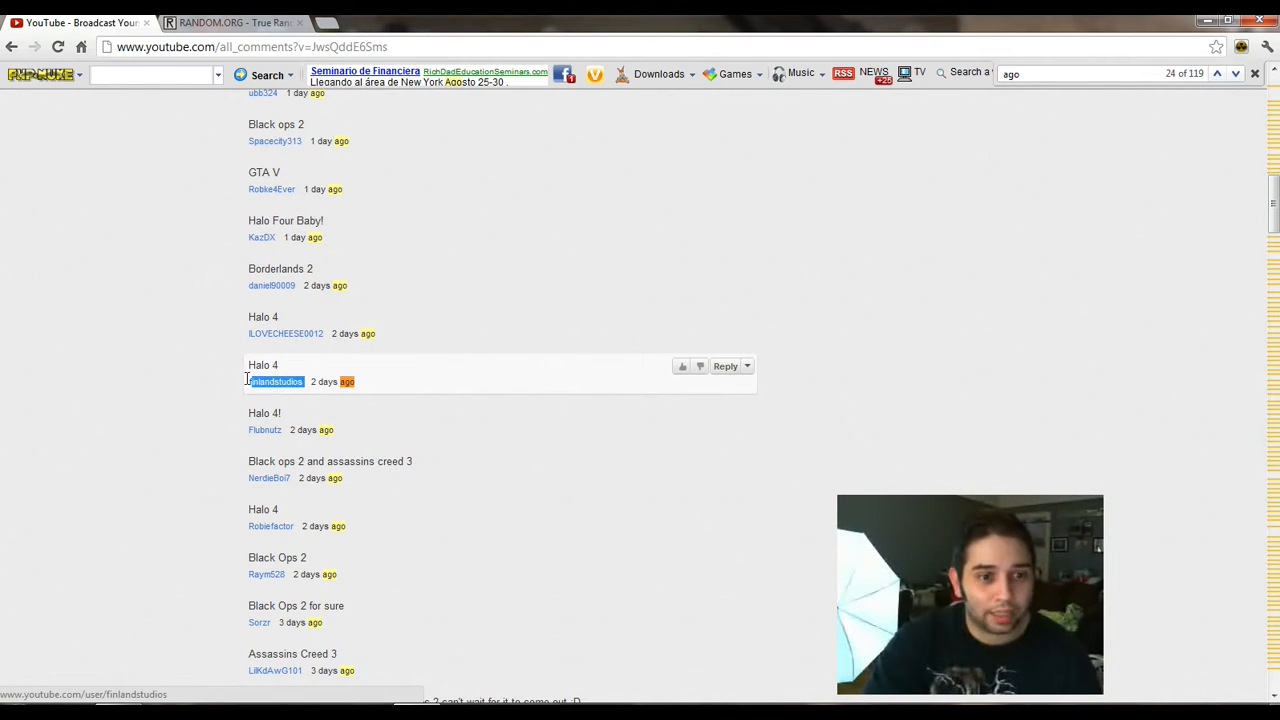
# Copy the winning Halo 4 commenter's name and go to their channel.
pyautogui.rightClick(276, 380)
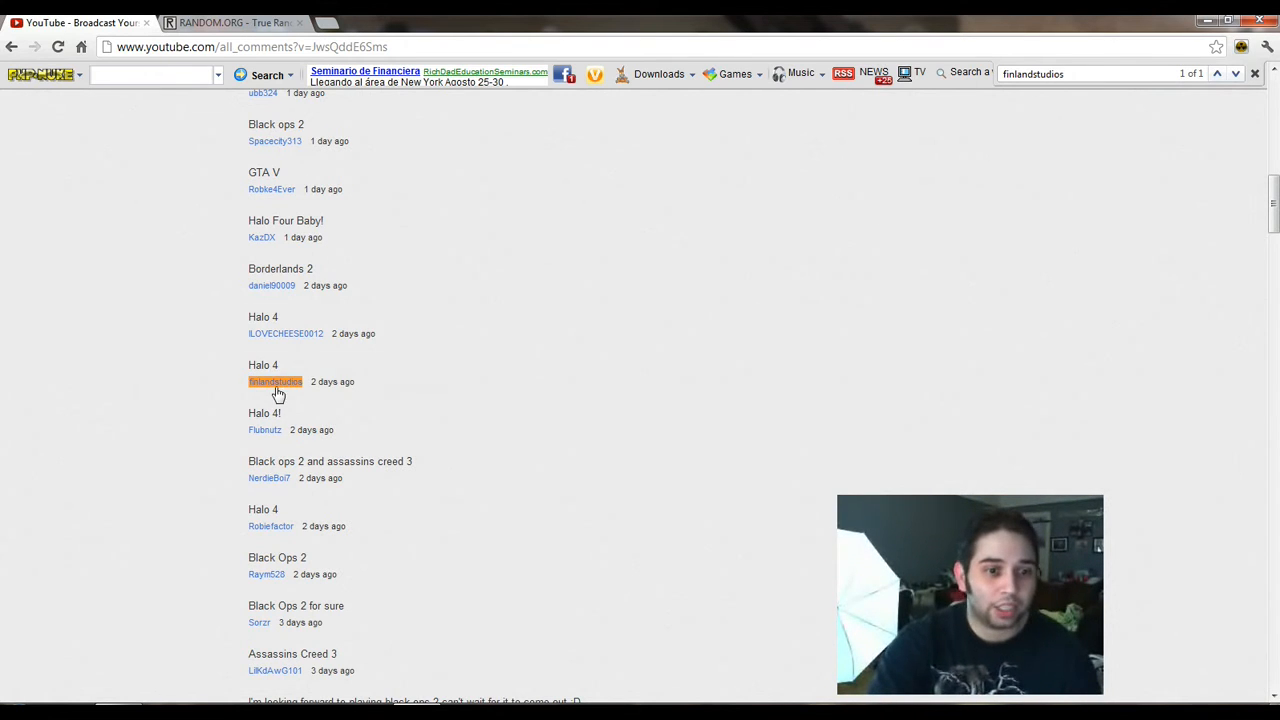
pyautogui.click(276, 380)
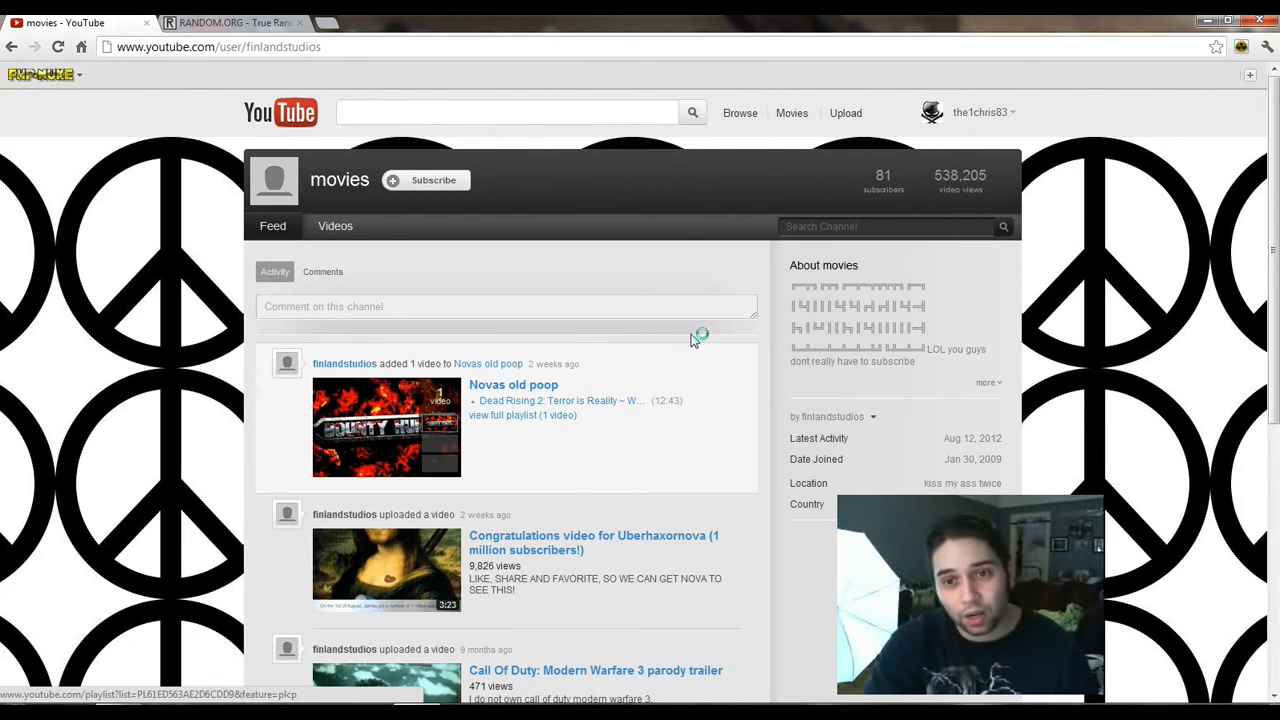
# Show the winning commenter's Uploads list of three videos.
pyautogui.scroll(-3)
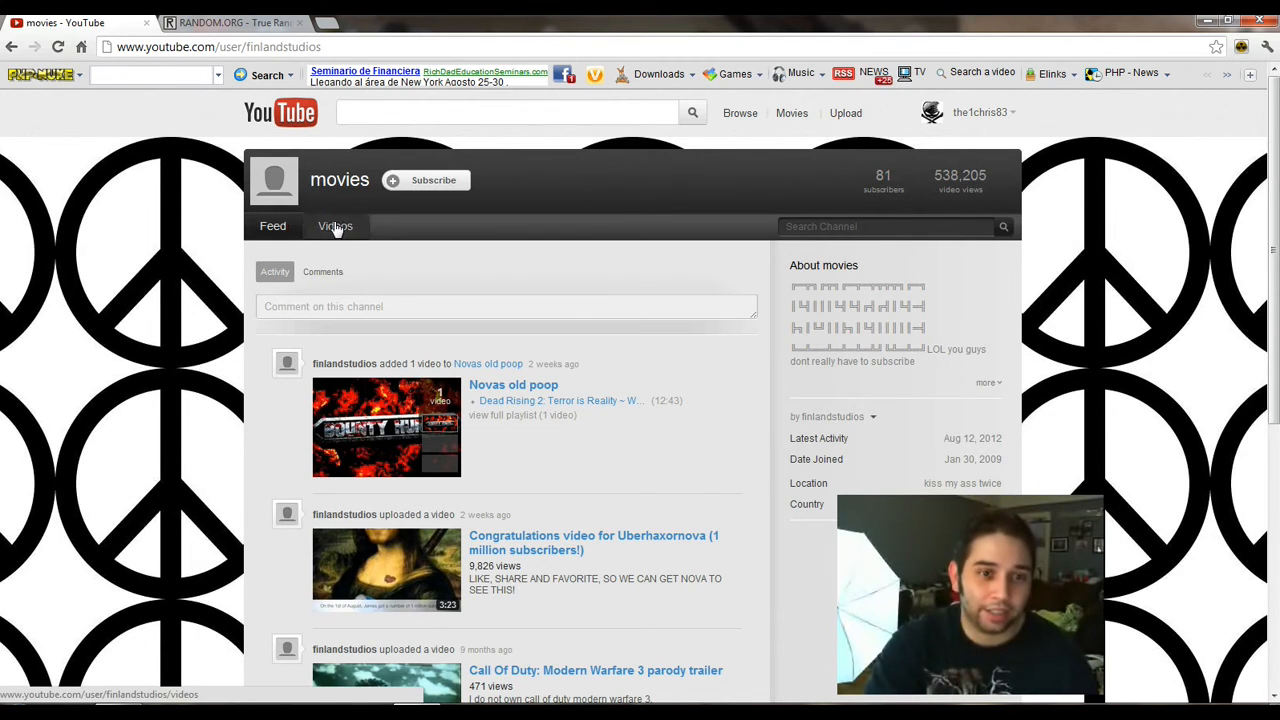
pyautogui.click(336, 224)
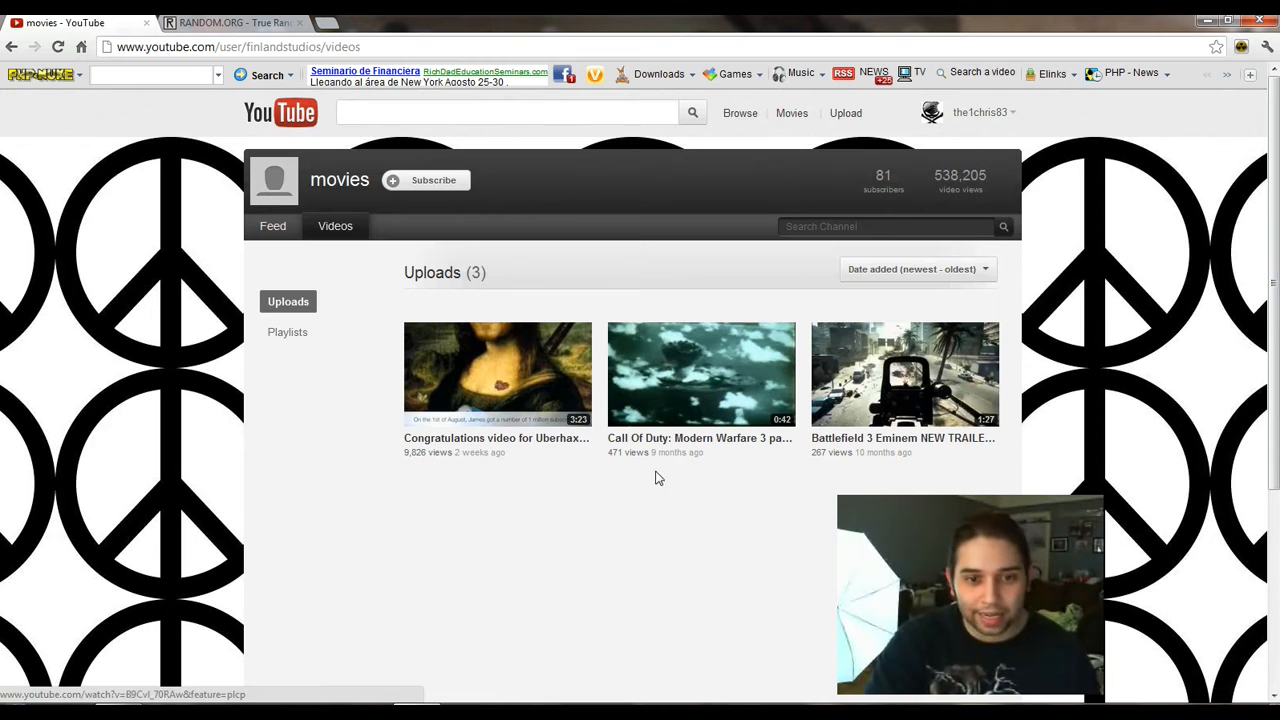
pyautogui.moveTo(292, 248)
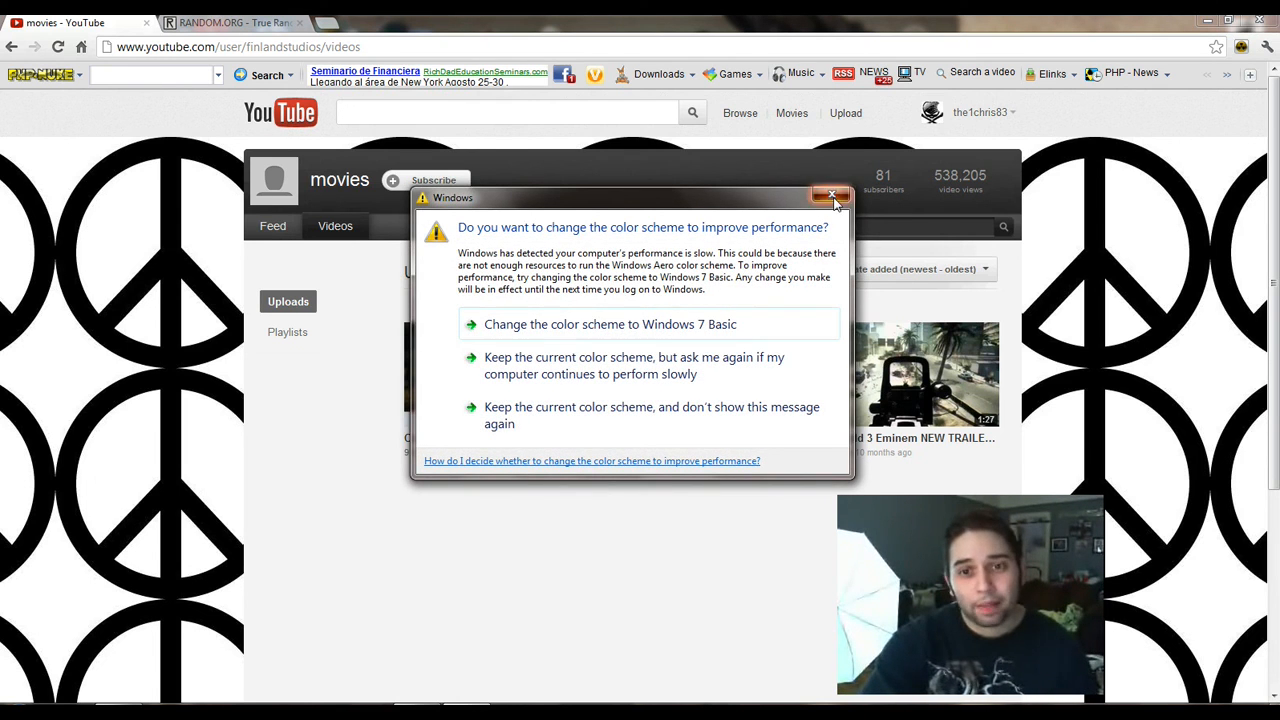
pyautogui.click(832, 196)
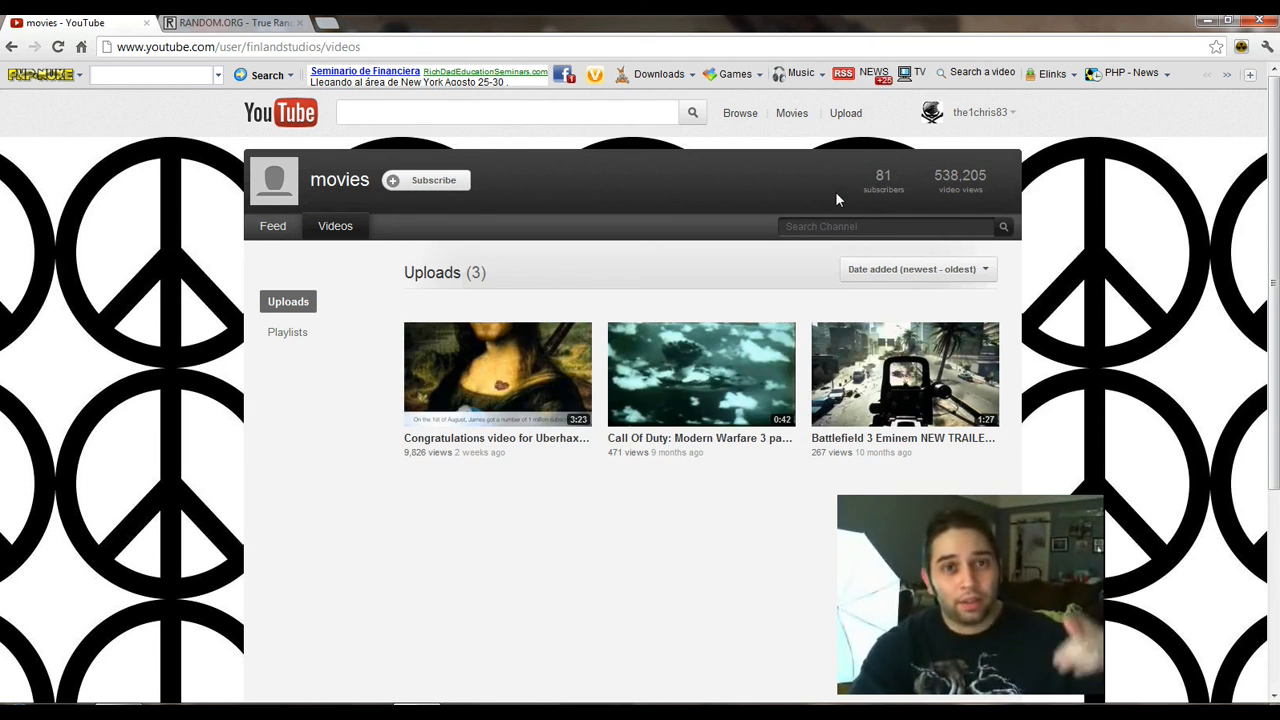